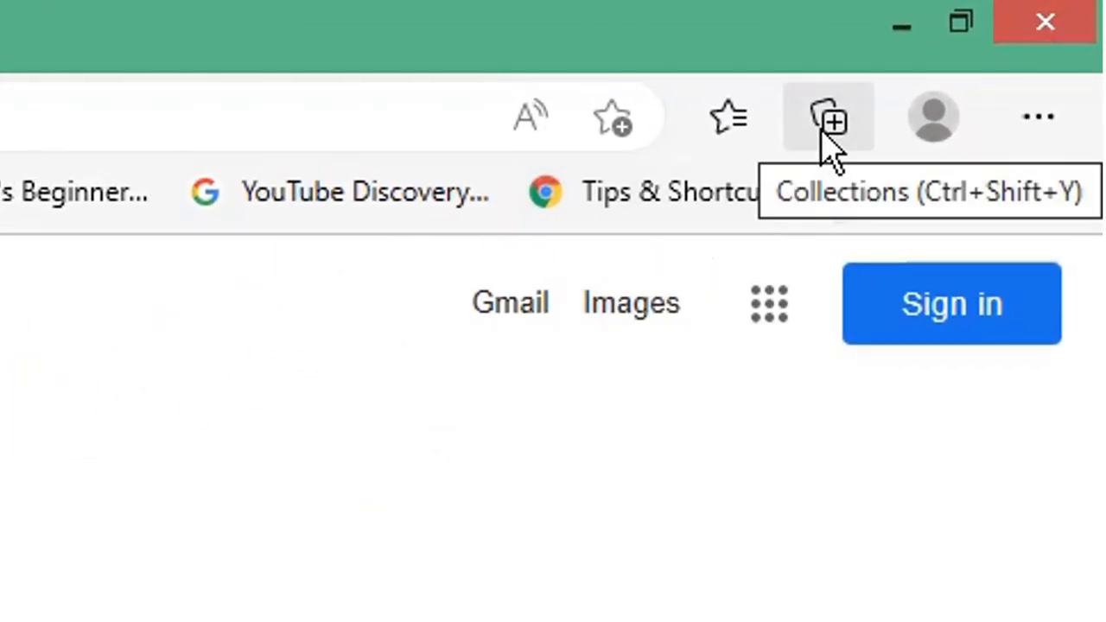
- Open the Gaming collection and select both Twitch and Nintendo of America items
{"action": "left_click", "coordinate": [828, 117]}
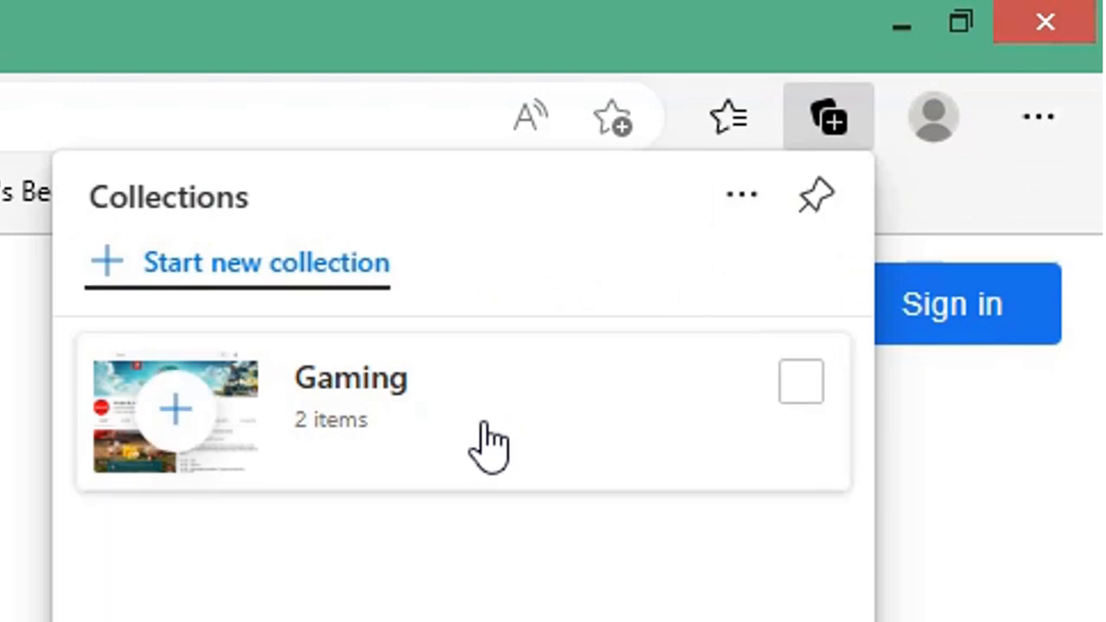
{"action": "left_click", "coordinate": [350, 377]}
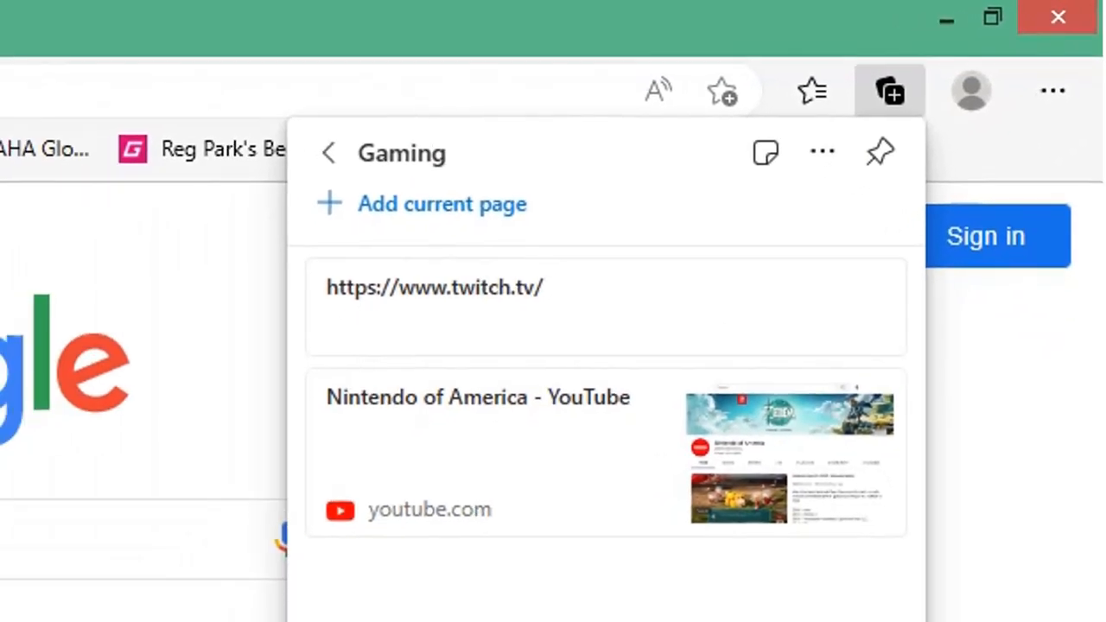
{"action": "key", "text": "ctrl+a"}
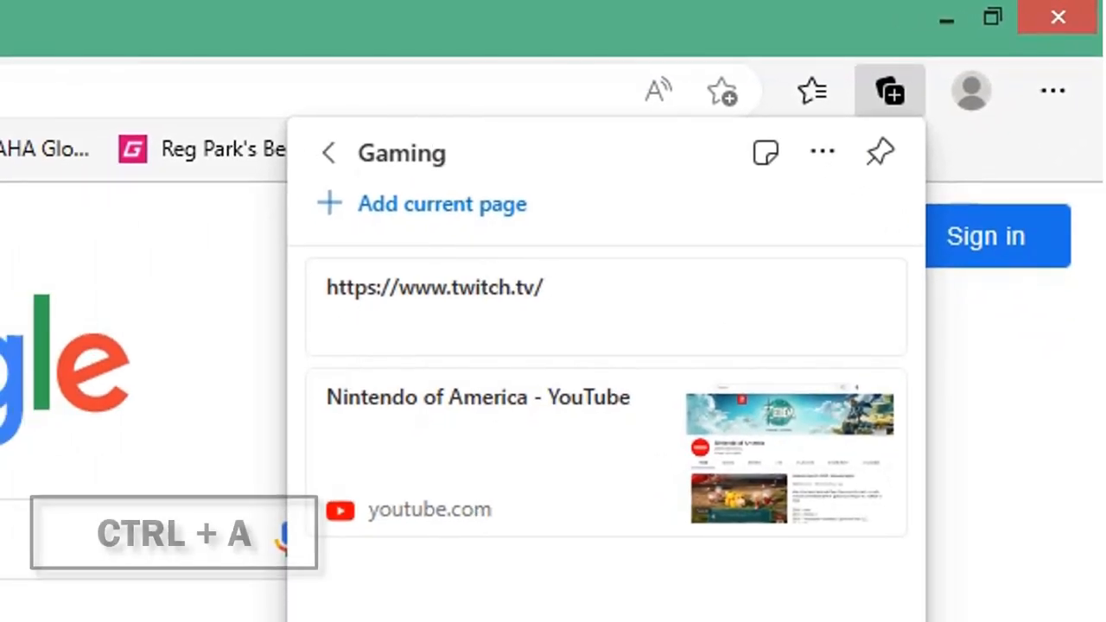
{"action": "key", "text": "ctrl+a"}
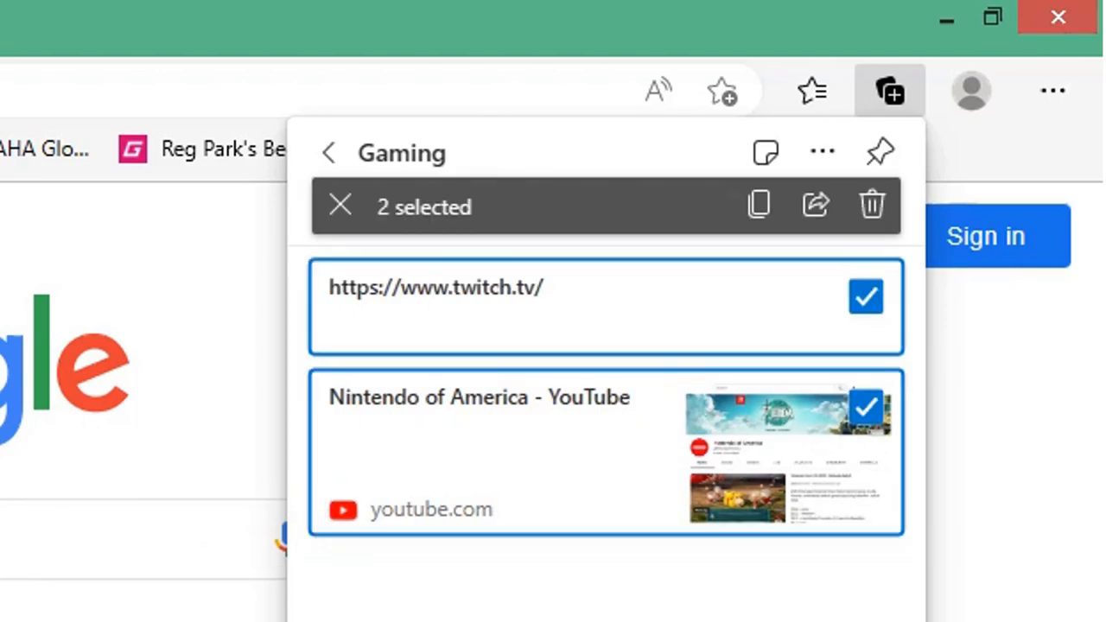
{"action": "mouse_move", "coordinate": [815, 205]}
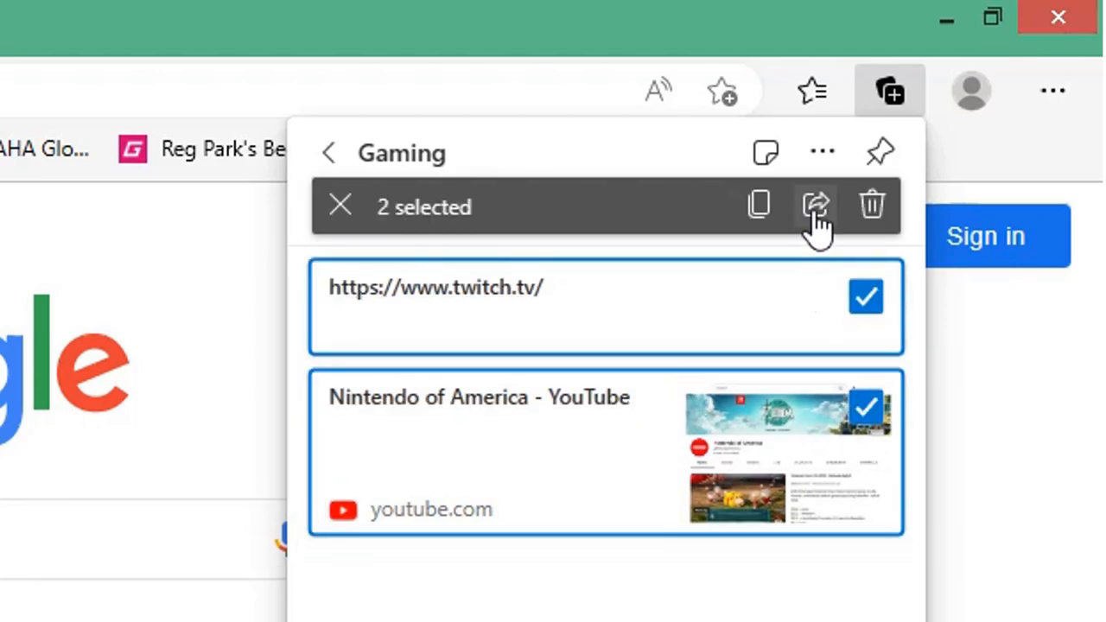
- Copy all links of the selected Twitch and Nintendo items via the share menu
{"action": "left_click", "coordinate": [815, 206]}
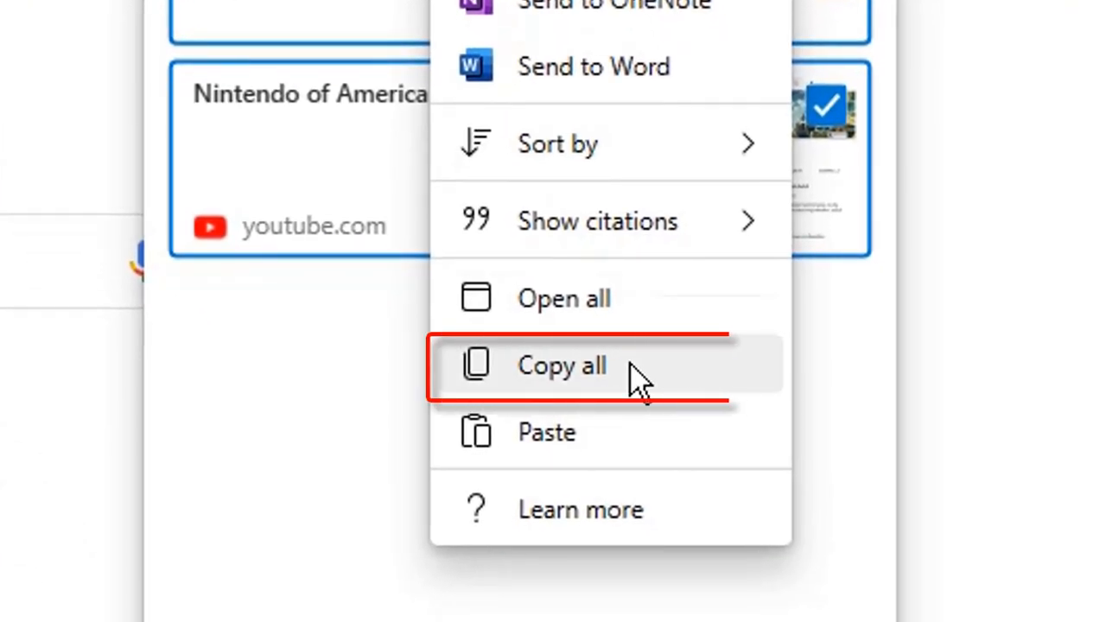
{"action": "left_click", "coordinate": [560, 365]}
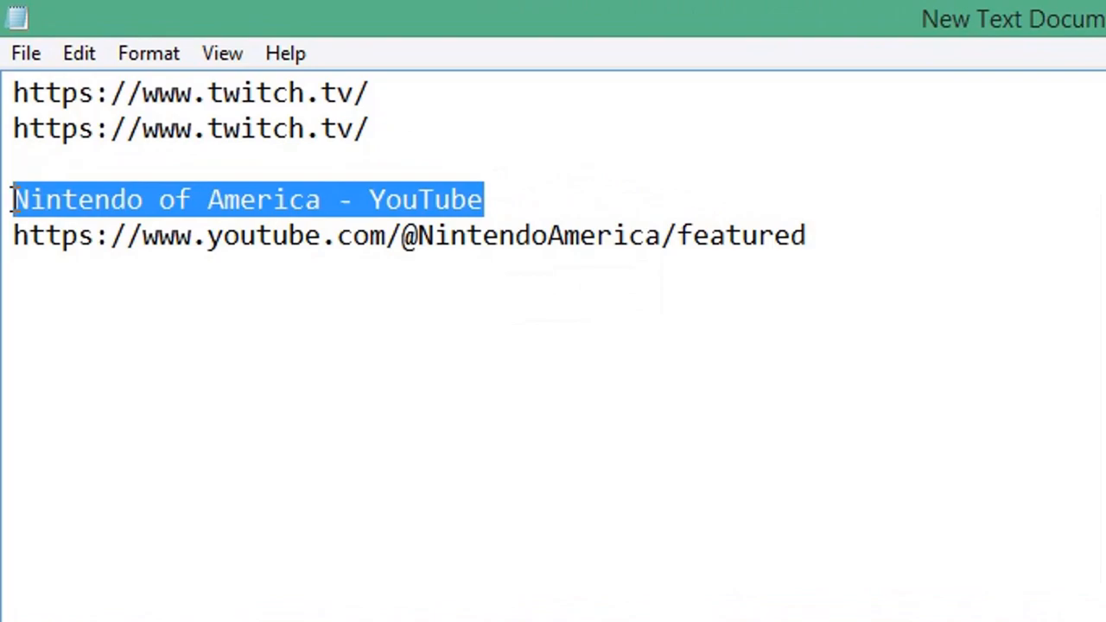
{"action": "type", "text": "@"}
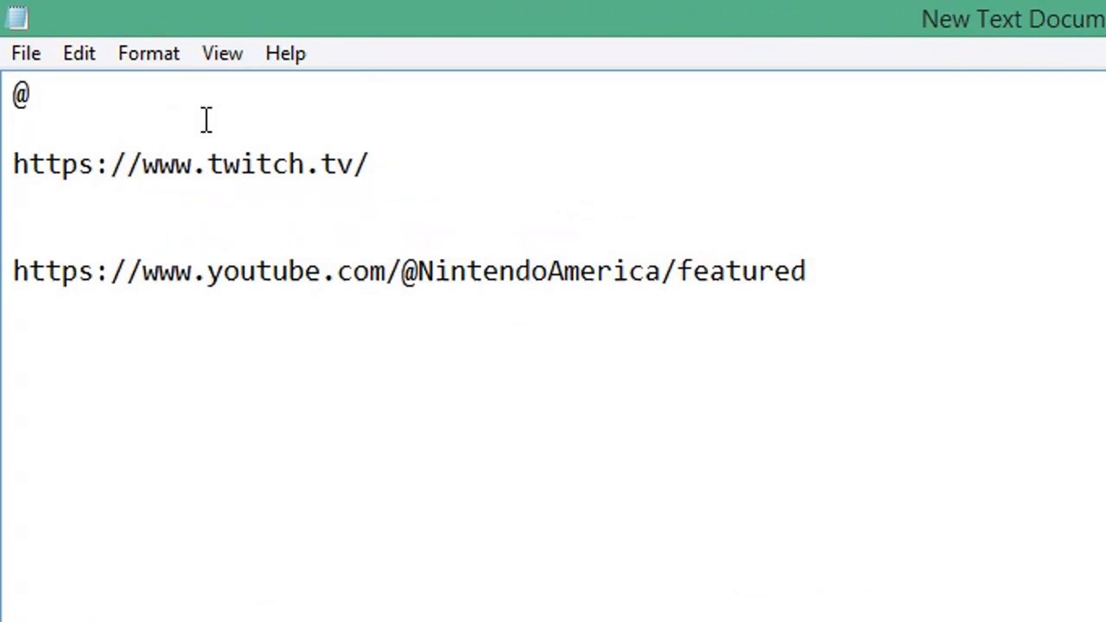
{"action": "type", "text": "echo off"}
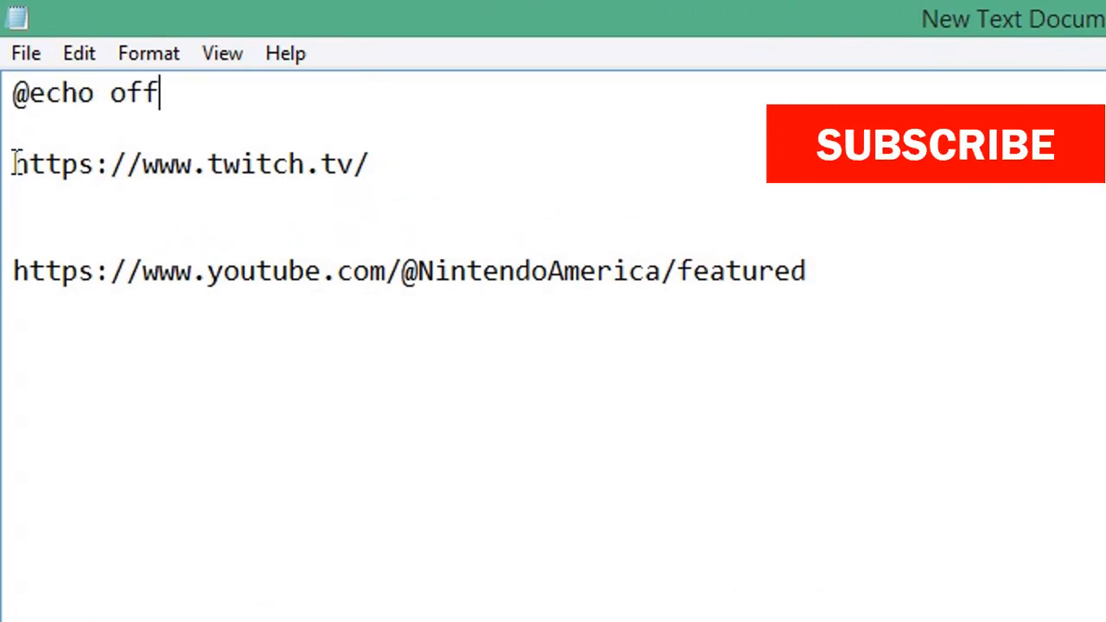
{"action": "type", "text": "start msedge"}
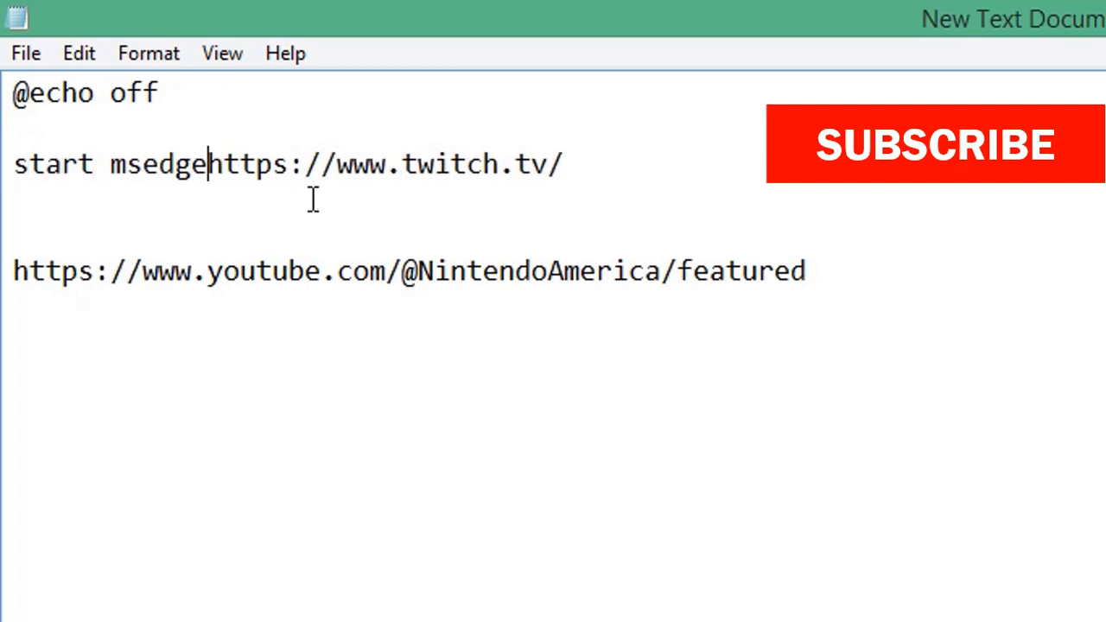
- Save the Notepad script as EdgeCollection.bat, adjusting the Save as type dropdown
{"action": "left_click", "coordinate": [25, 53]}
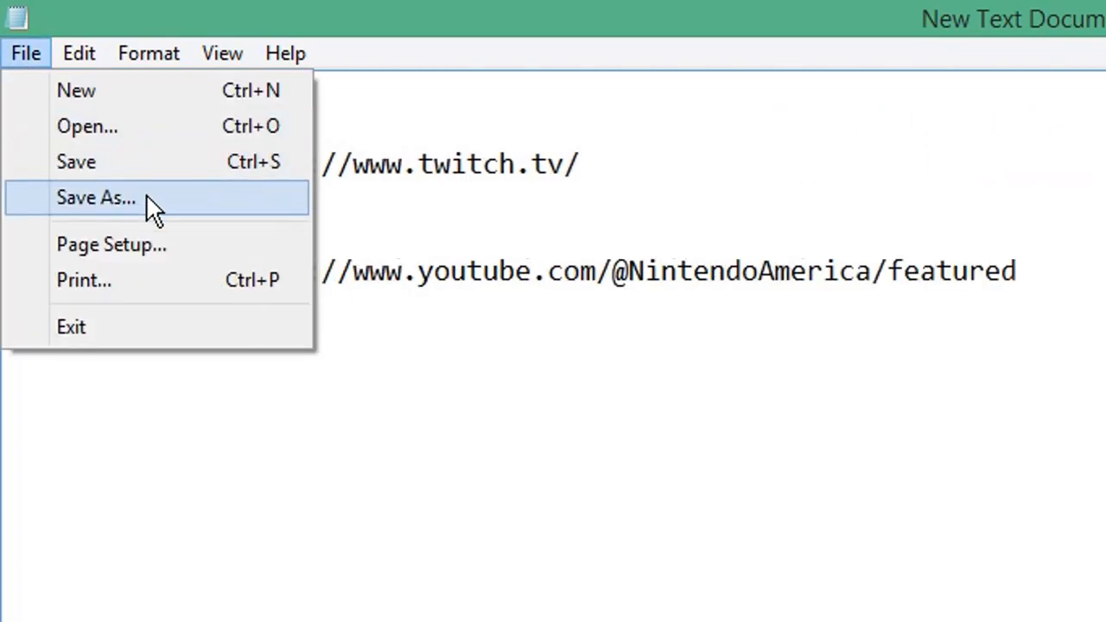
{"action": "left_click", "coordinate": [96, 197]}
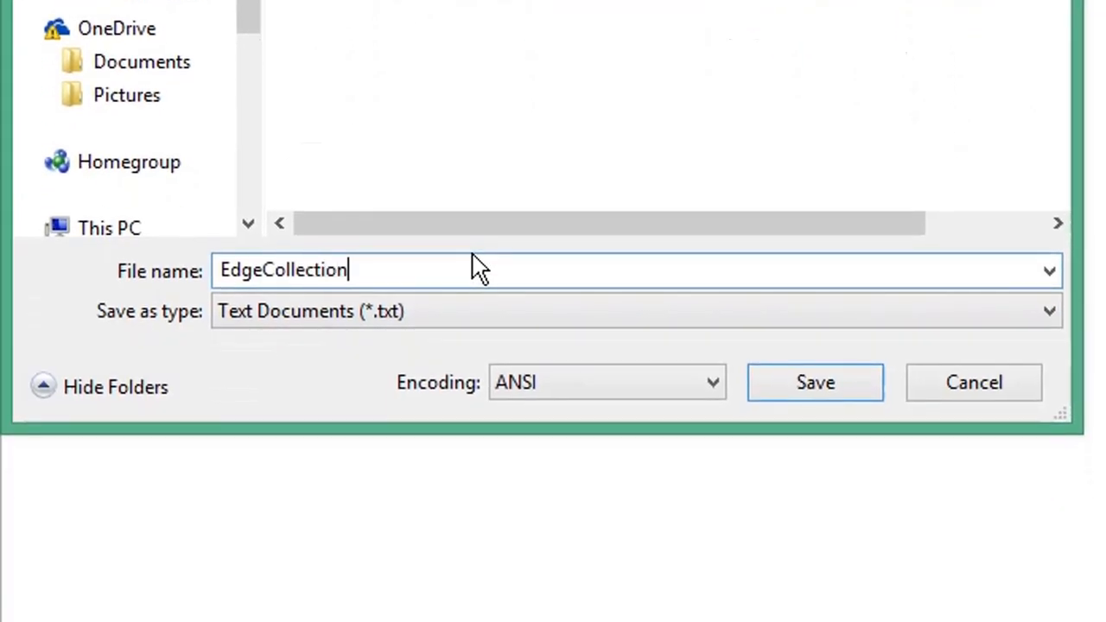
{"action": "type", "text": ".bat"}
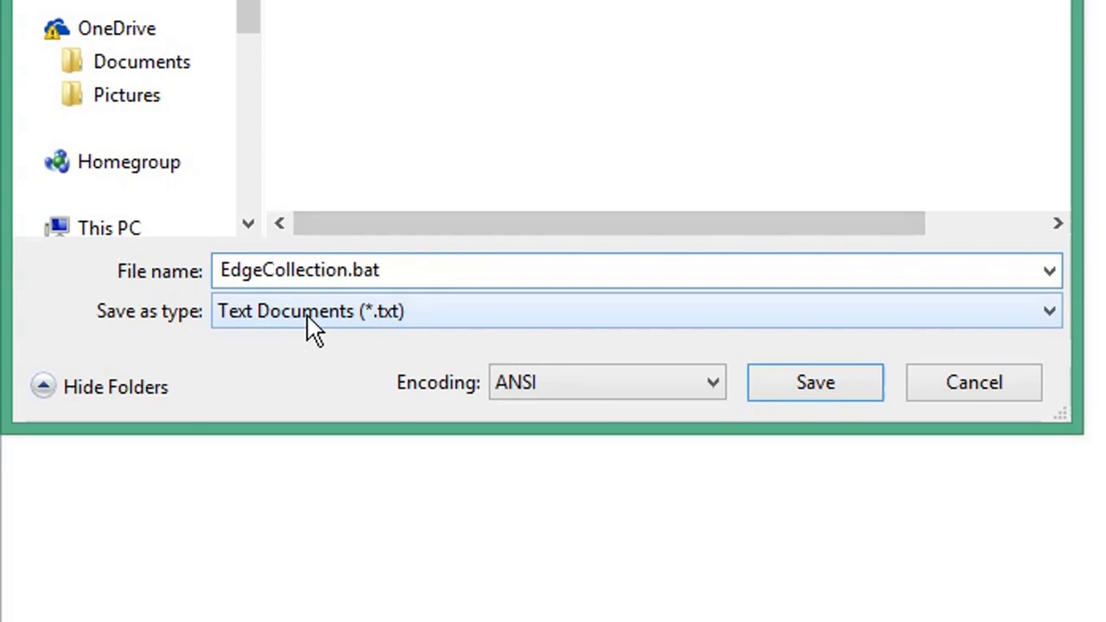
{"action": "left_click", "coordinate": [812, 382]}
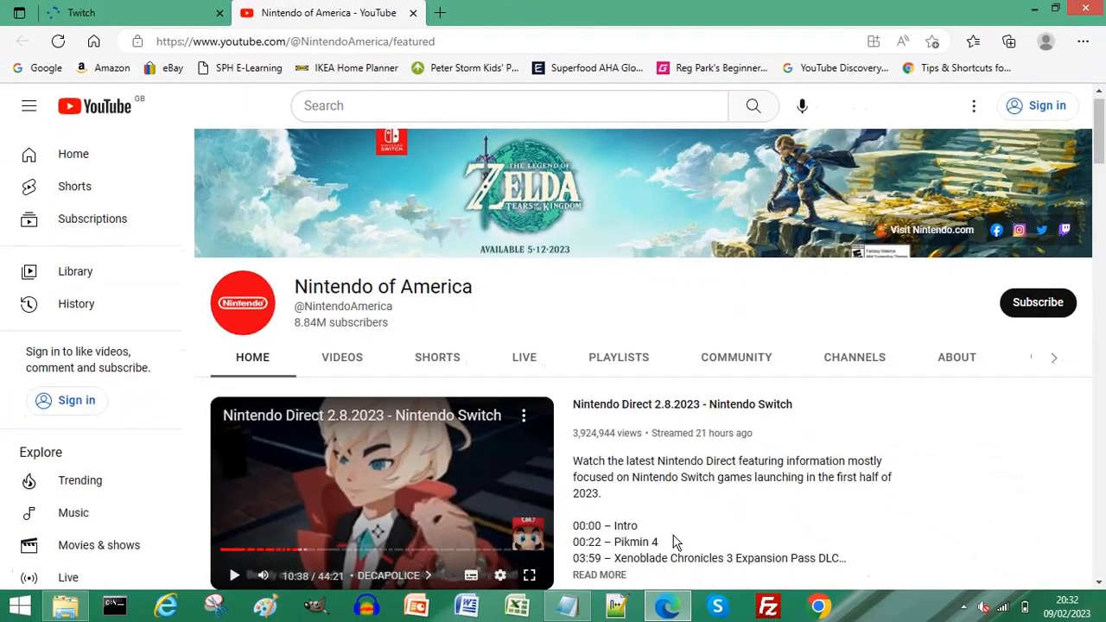
- Add all open tabs to a new collection, naming it 'Gam' so far
{"action": "right_click", "coordinate": [328, 13]}
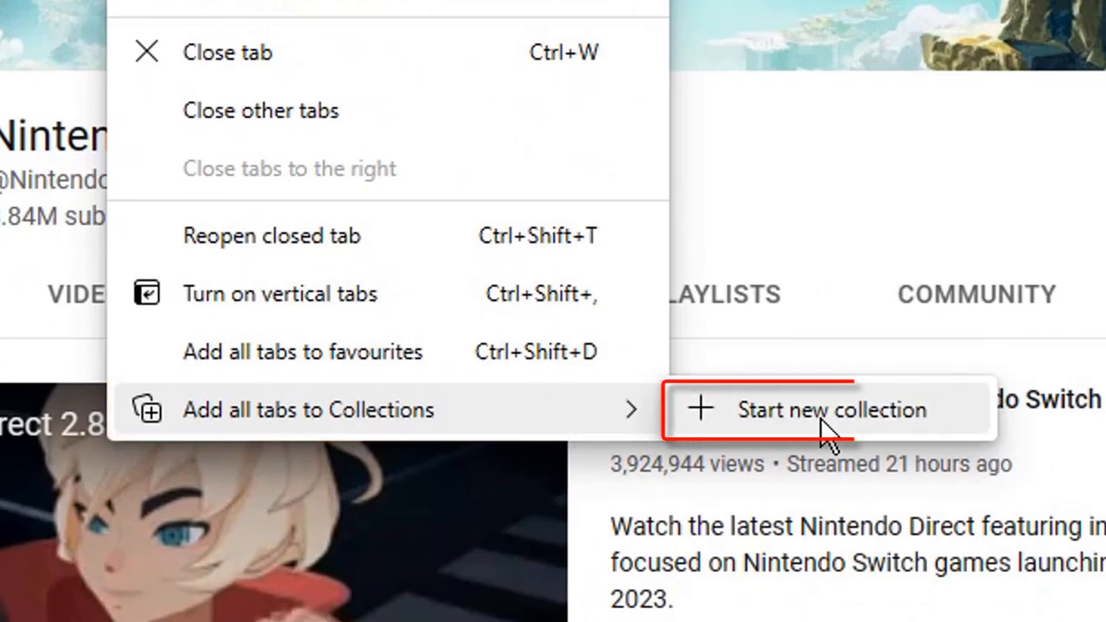
{"action": "left_click", "coordinate": [830, 409]}
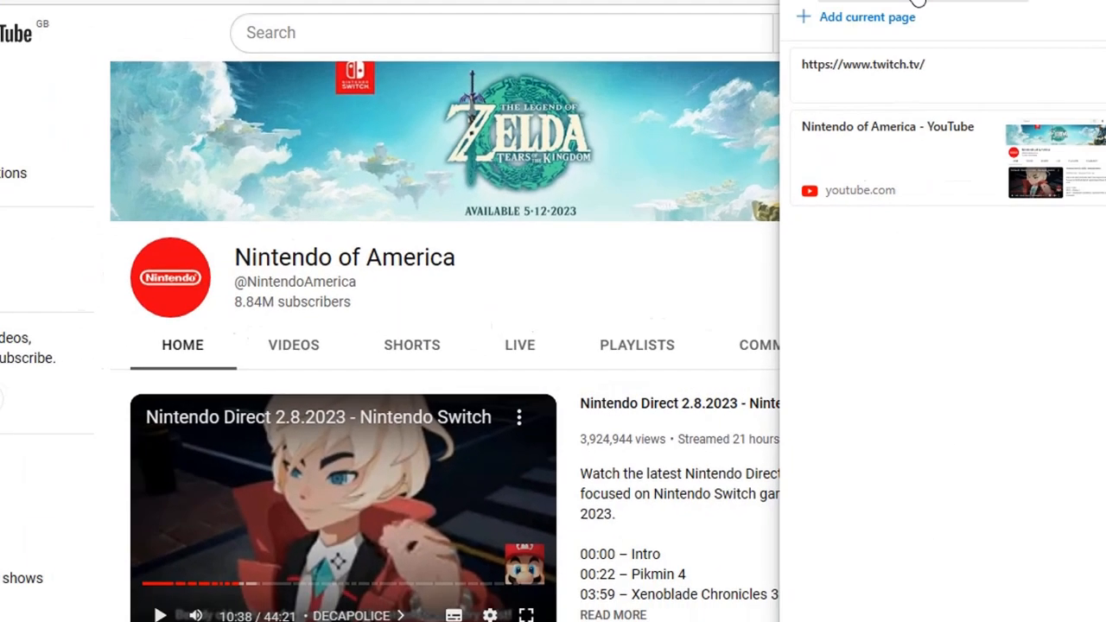
{"action": "type", "text": "Gam"}
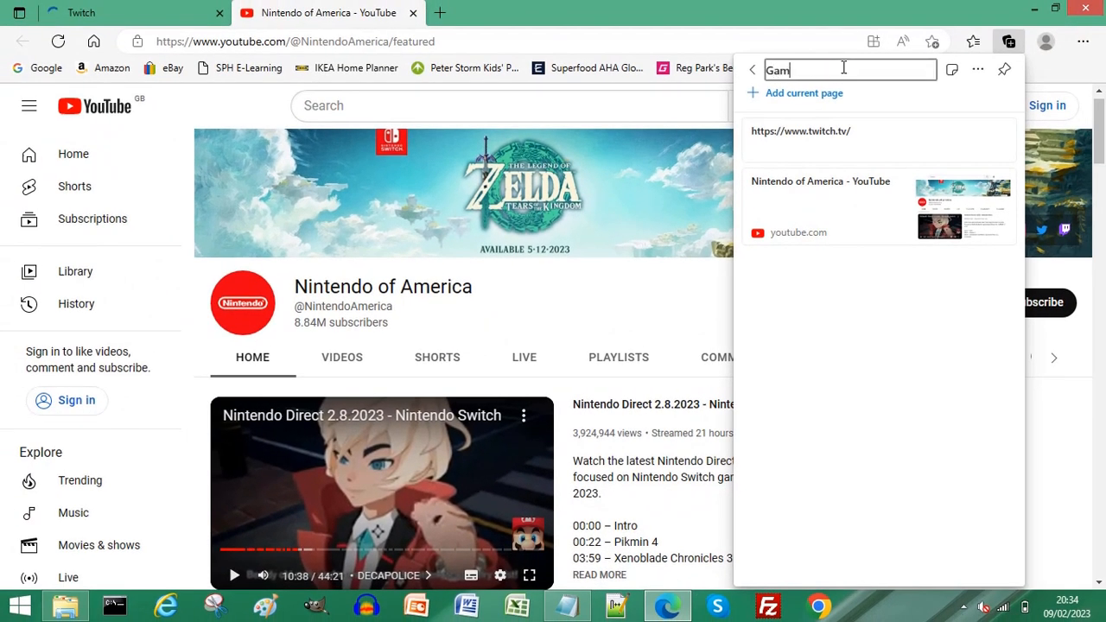